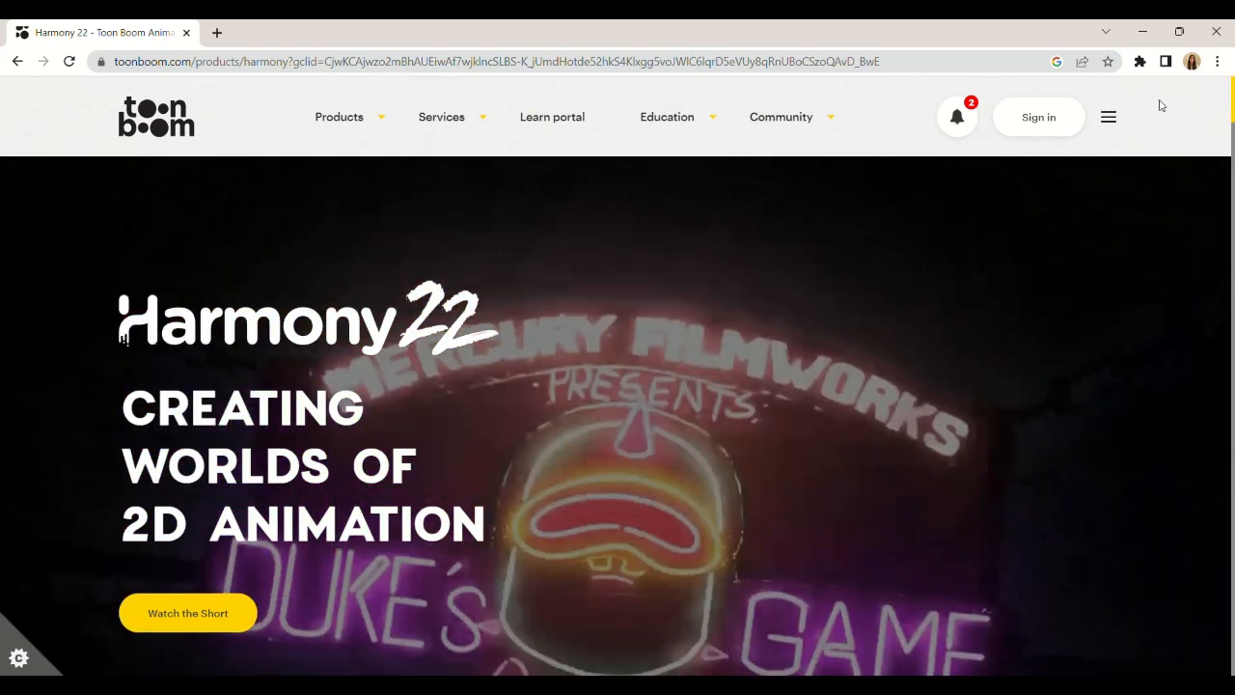
# Start the Toon Boom Educational Showreel 2023 video via the Watch the Short link, playing full screen.
pyautogui.click(187, 614)
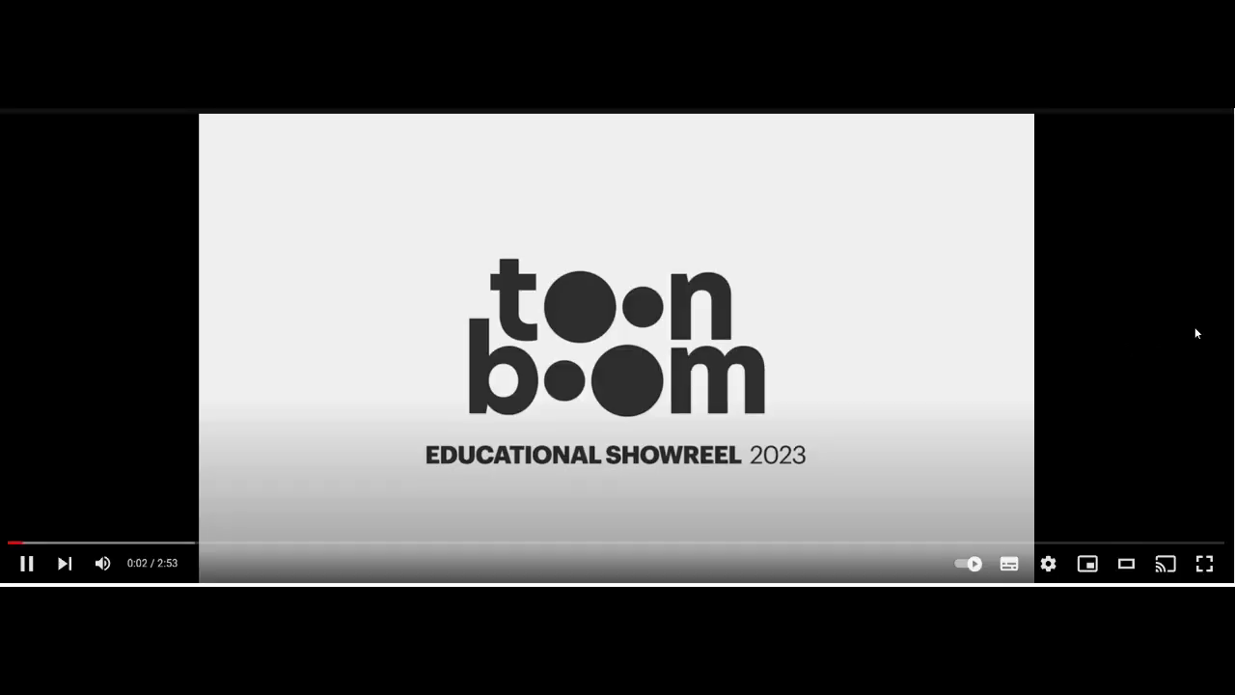